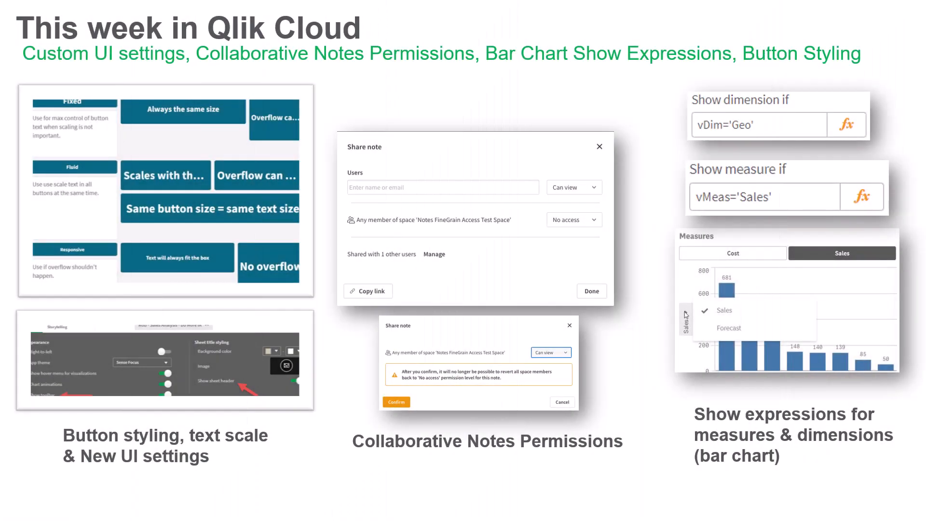
{"action": "mouse_move", "coordinate": [148, 304]}
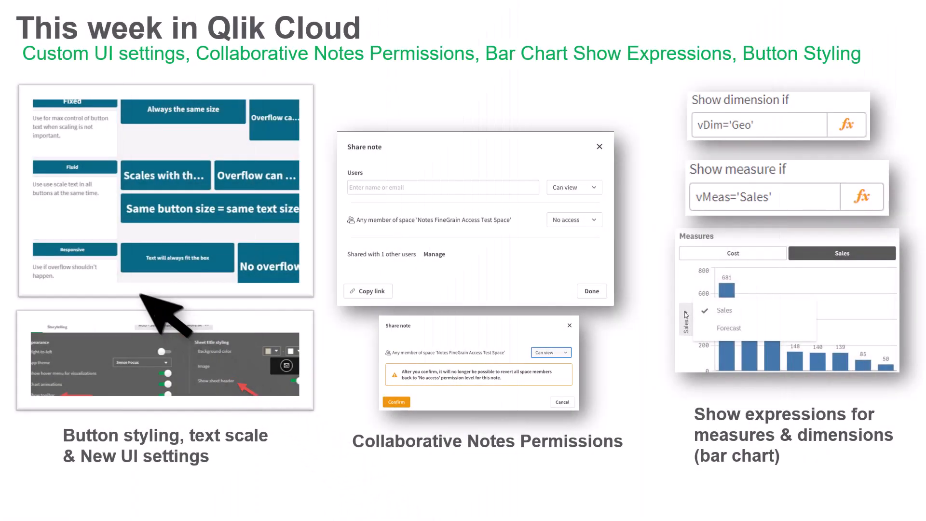
{"action": "mouse_move", "coordinate": [277, 328]}
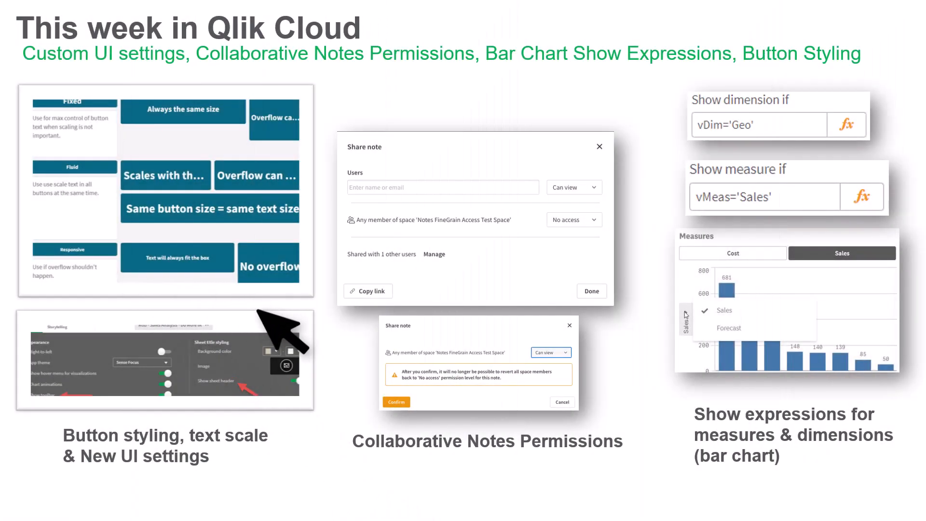
{"action": "mouse_move", "coordinate": [313, 426]}
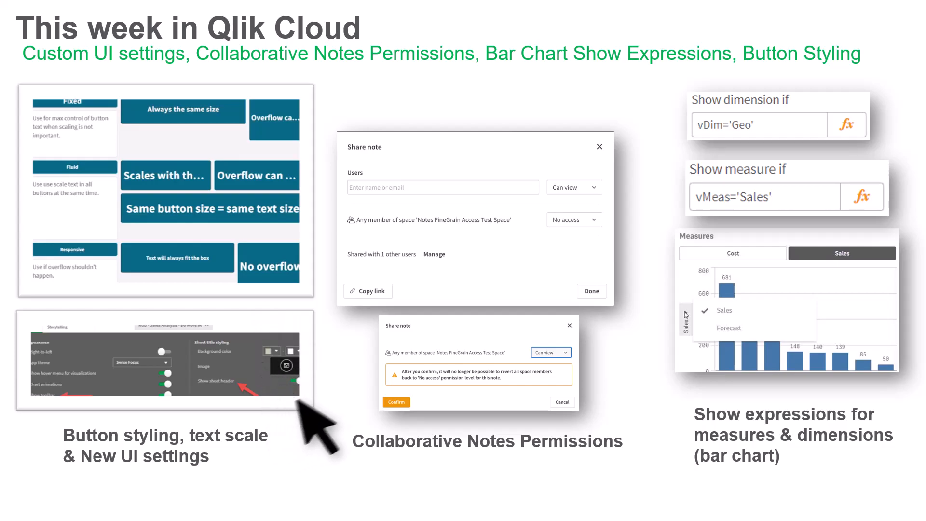
{"action": "mouse_move", "coordinate": [779, 153]}
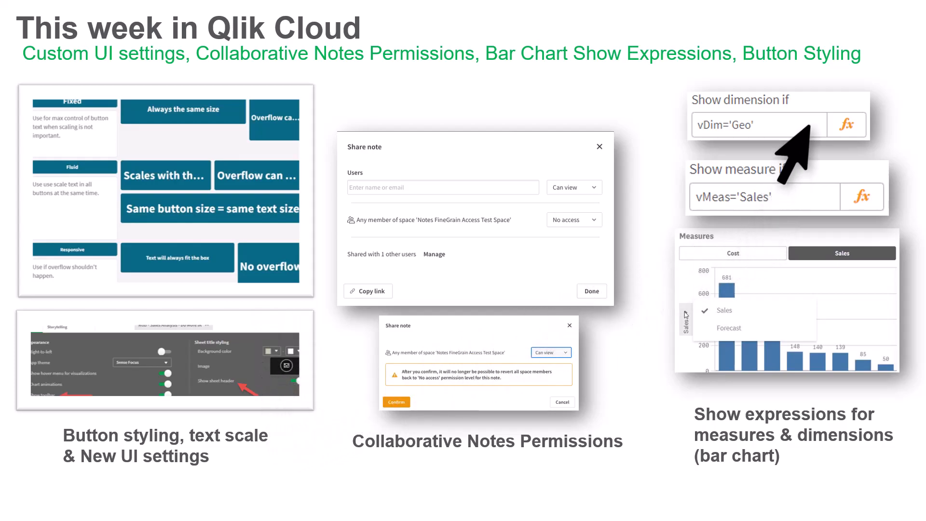
{"action": "mouse_move", "coordinate": [788, 200]}
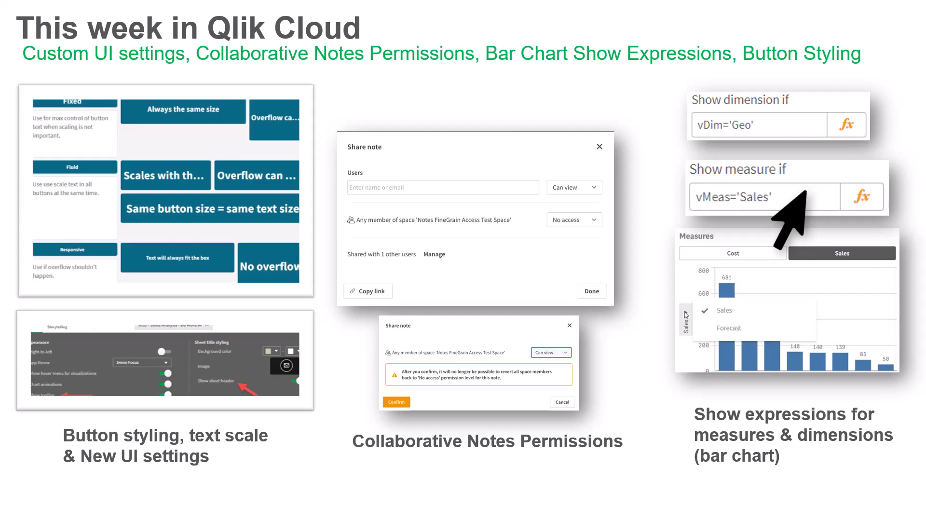
{"action": "mouse_move", "coordinate": [706, 236]}
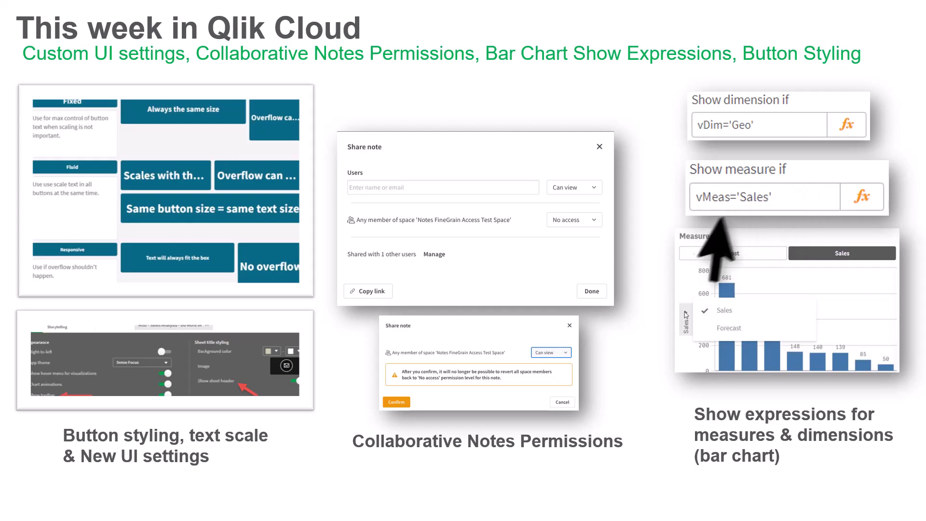
{"action": "mouse_move", "coordinate": [526, 320]}
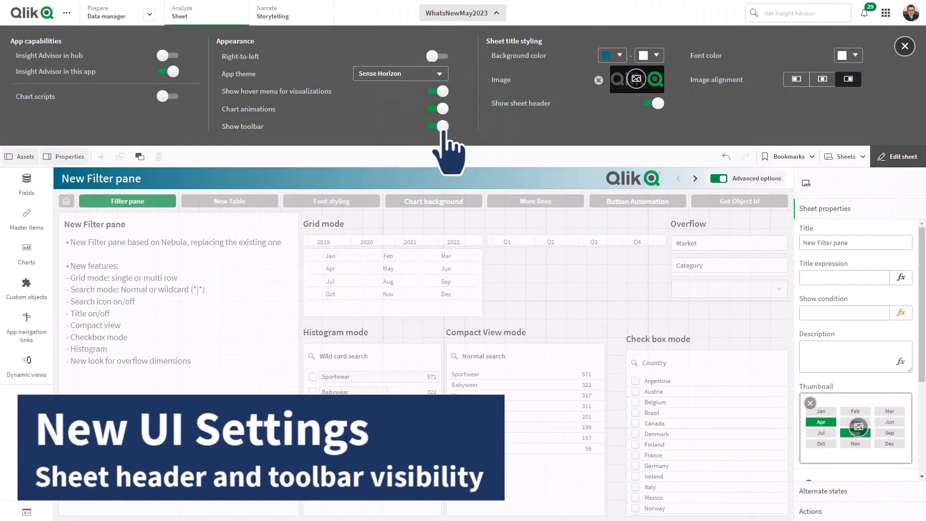
Hide the sheet toolbar and toggle the sheet header visibility in UI settings.
{"action": "left_click", "coordinate": [436, 125]}
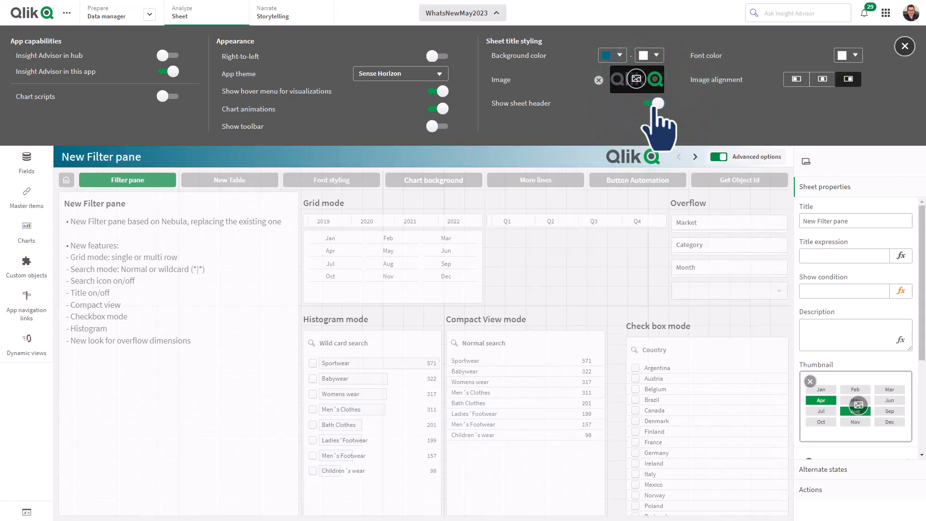
{"action": "left_click", "coordinate": [653, 103]}
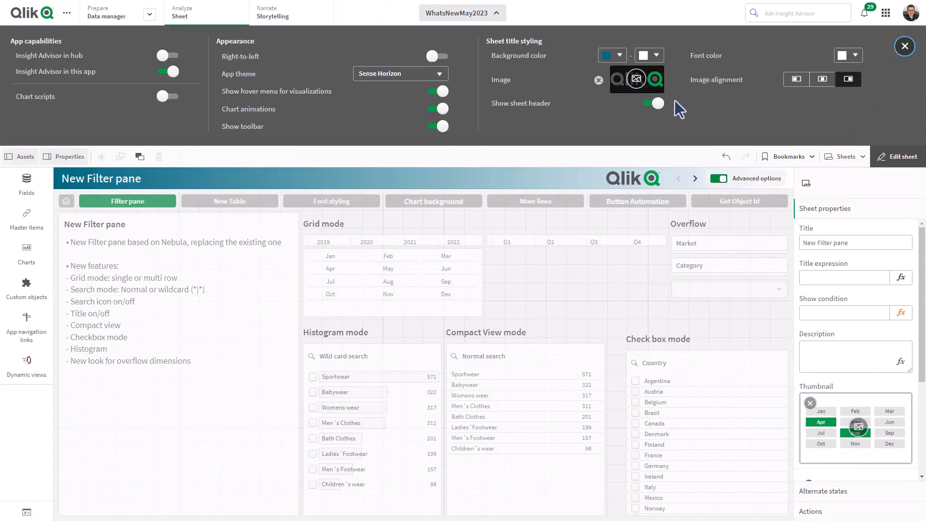
{"action": "left_click", "coordinate": [653, 103]}
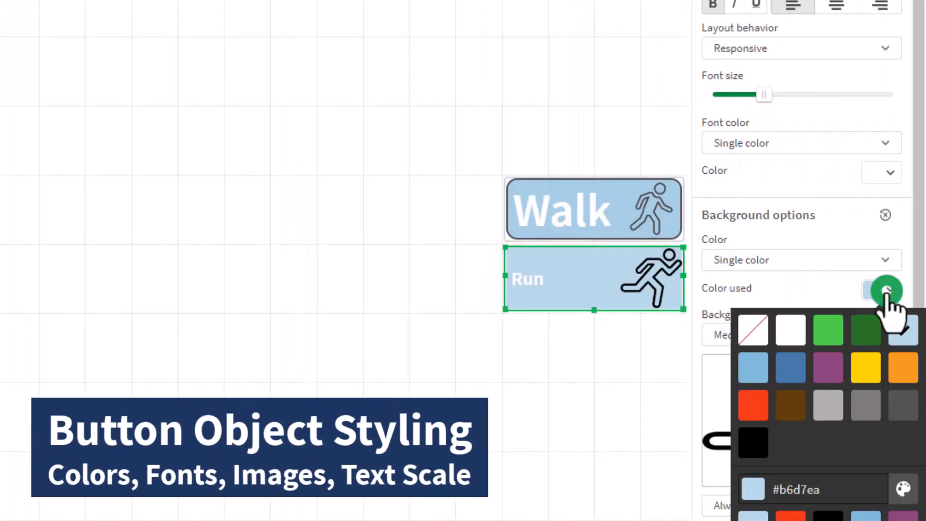
Give the Run button a red background and a larger label font size.
{"action": "left_click", "coordinate": [751, 406]}
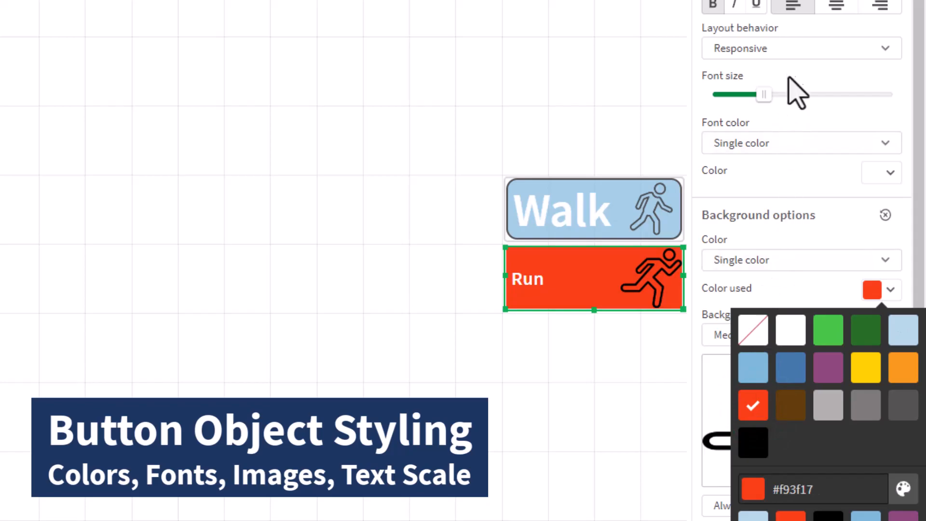
{"action": "left_click", "coordinate": [799, 48]}
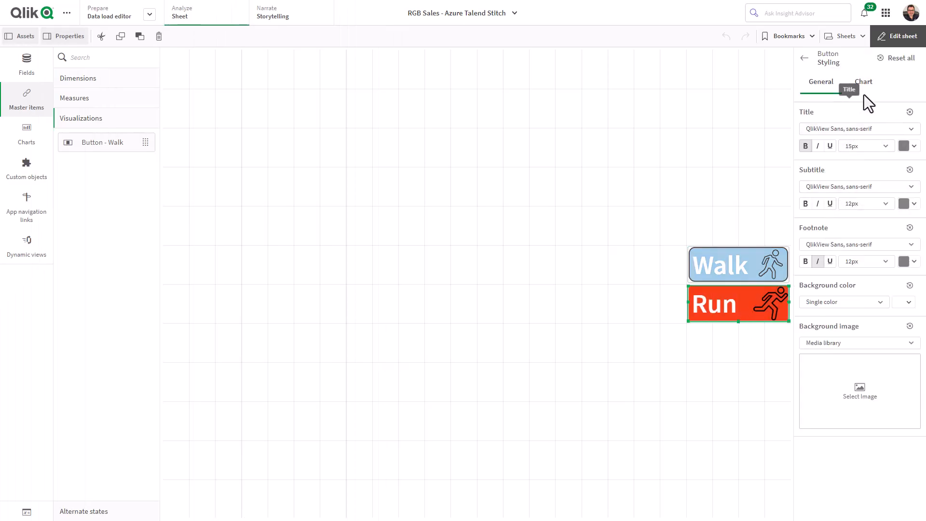
{"action": "left_click", "coordinate": [862, 81]}
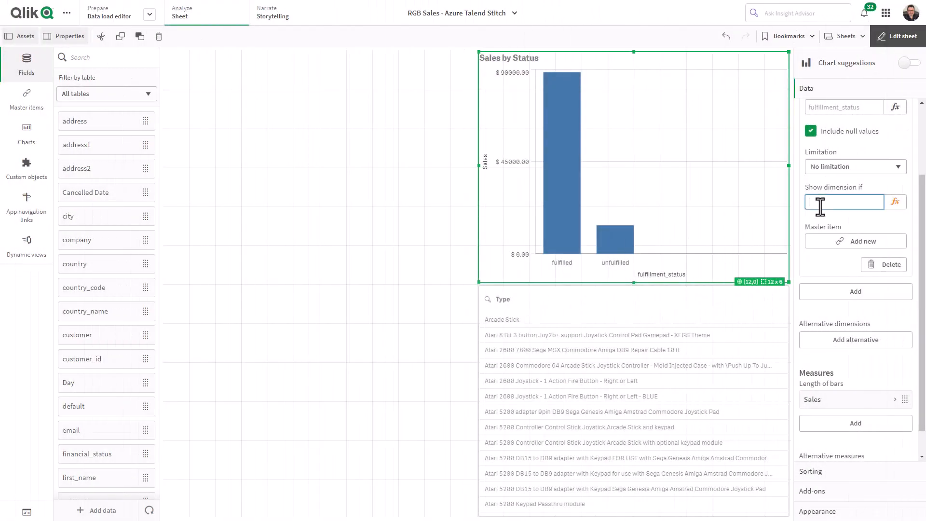
Set the Sales by Status show-dimension condition to 0, finish editing, and select Arcade Stick in Type.
{"action": "type", "text": "0"}
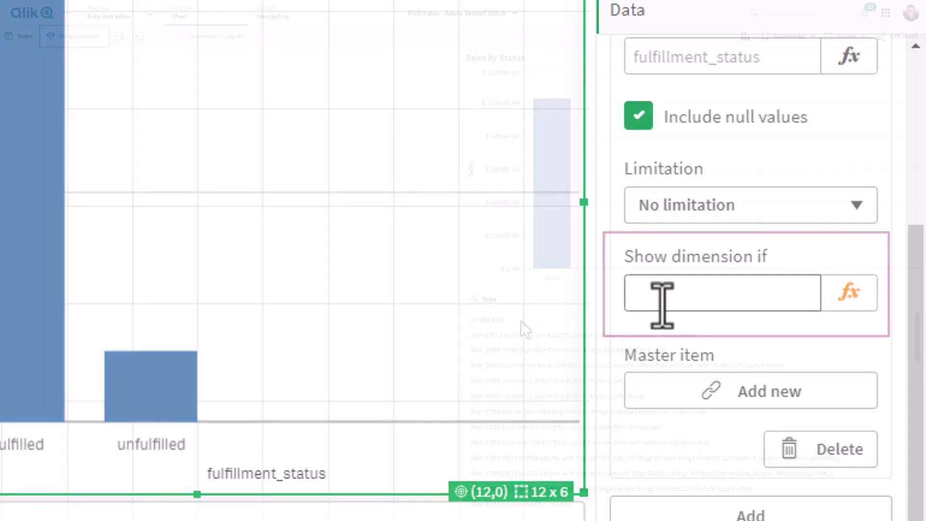
{"action": "left_click", "coordinate": [490, 319]}
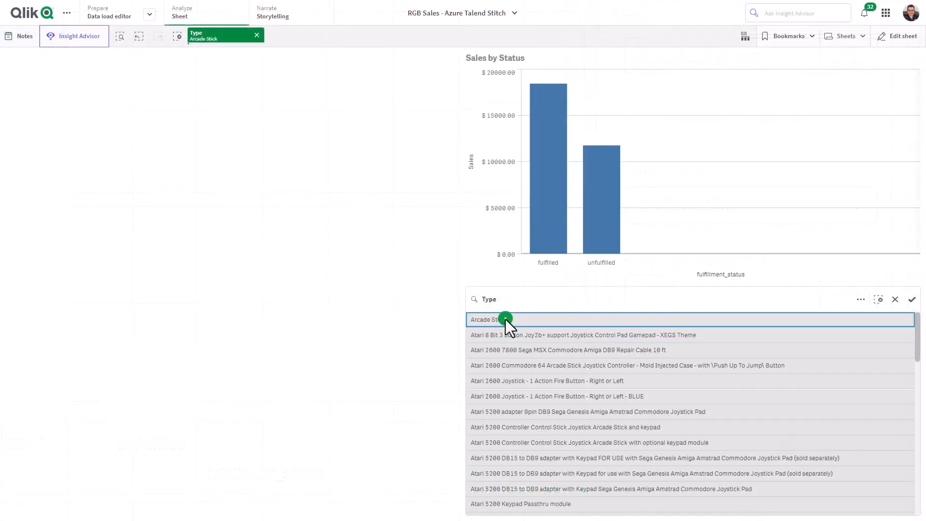
{"action": "left_click", "coordinate": [487, 320]}
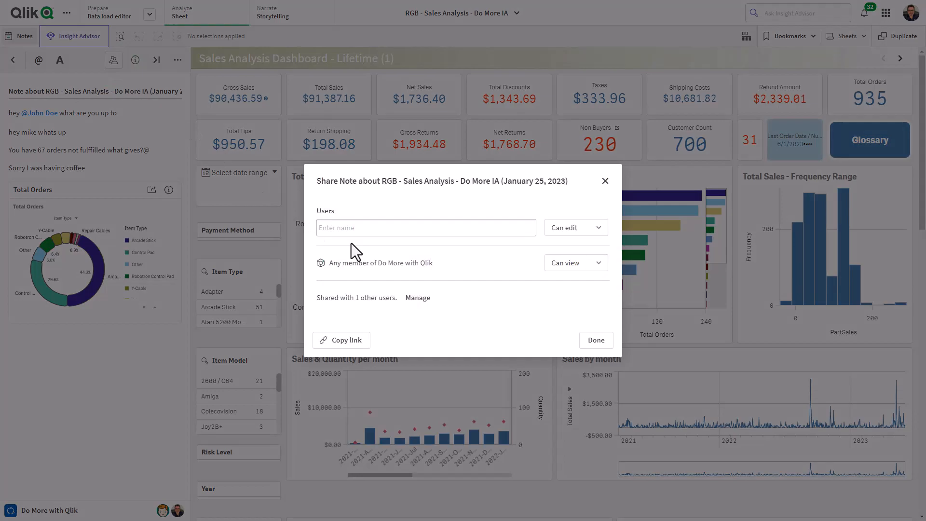
Share the note with the user found by 'don', copy its link, and leave the dialog.
{"action": "type", "text": "don"}
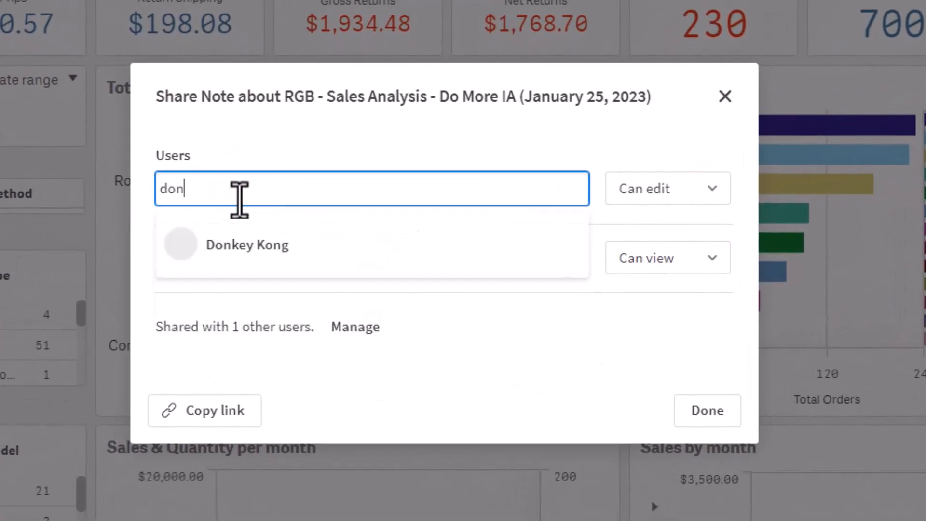
{"action": "left_click", "coordinate": [667, 188]}
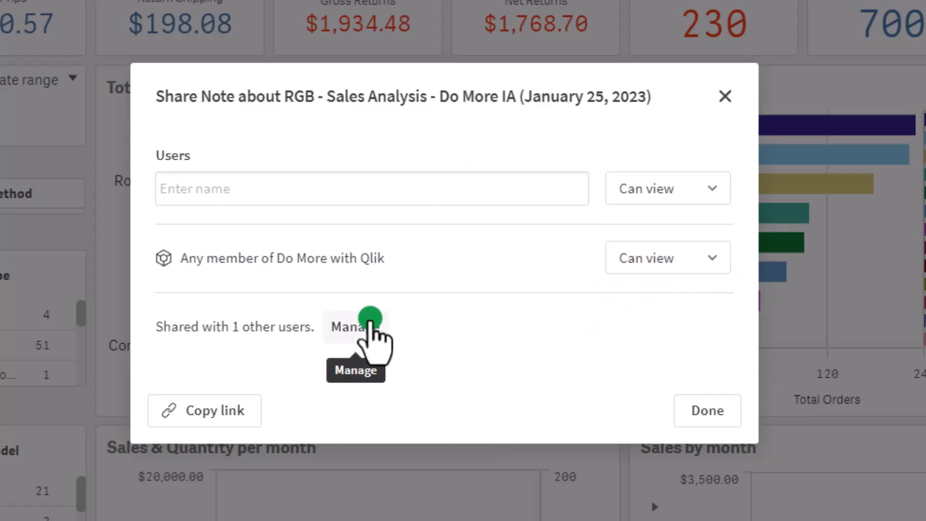
{"action": "mouse_move", "coordinate": [712, 504]}
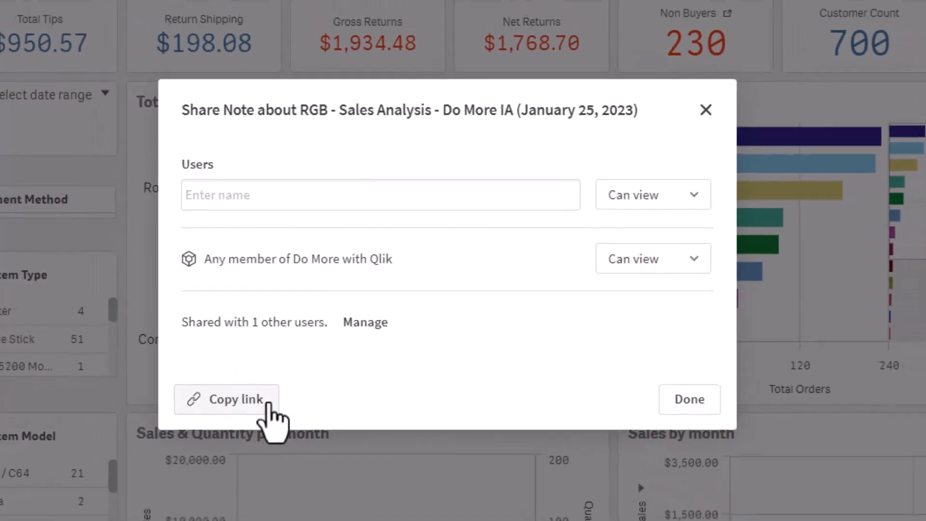
{"action": "left_click", "coordinate": [687, 399]}
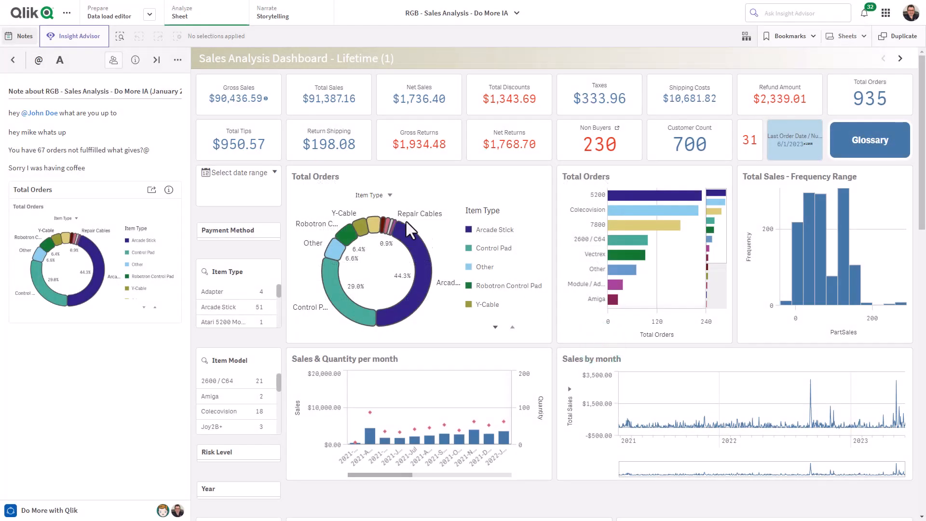
{"action": "left_click", "coordinate": [113, 60]}
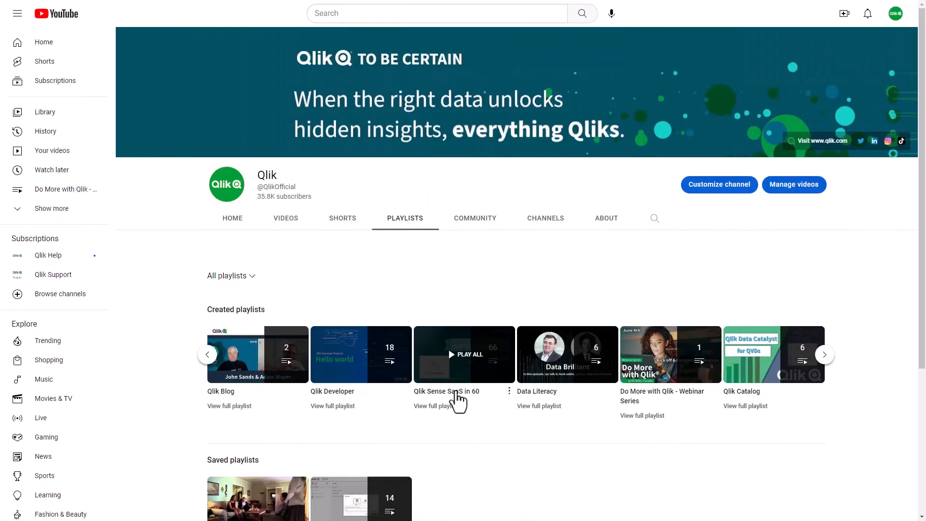
Play all videos in the Qlik Sense SaaS in 60 playlist.
{"action": "left_click", "coordinate": [464, 354]}
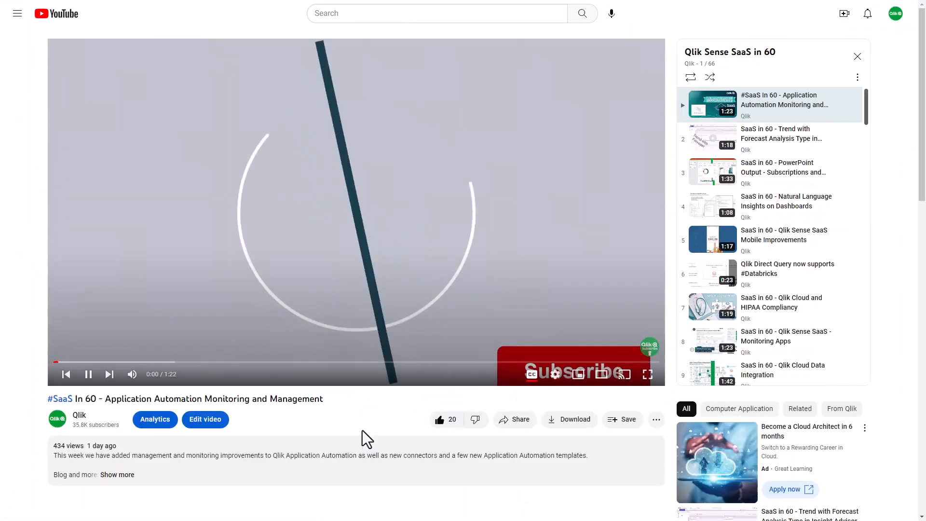